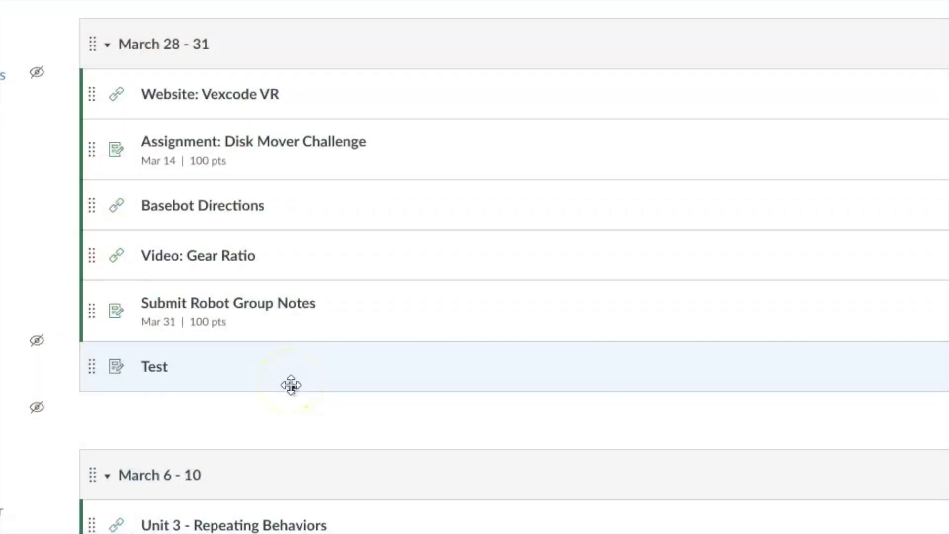
mouse_move(188, 387)
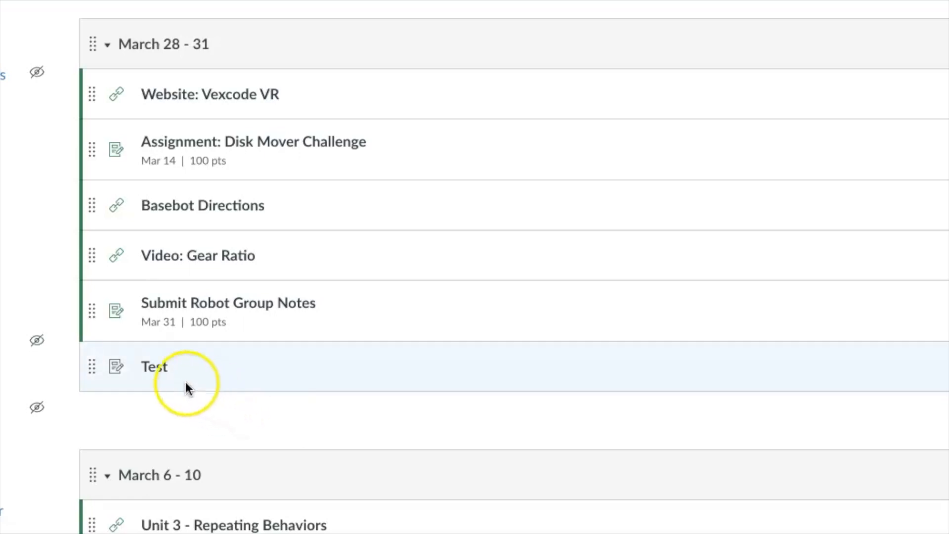
Step: Go to the Test assignment from the module list and begin editing its settings
left_click(154, 366)
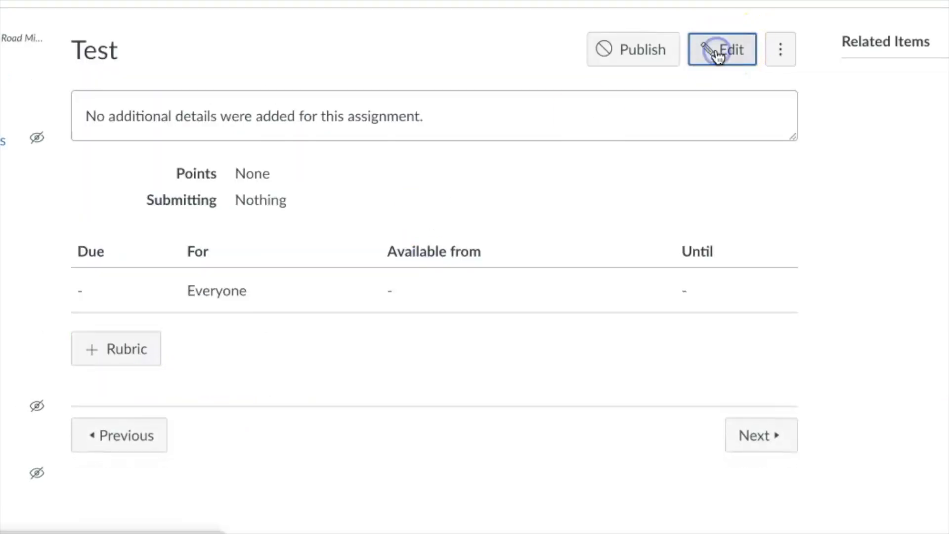
left_click(722, 50)
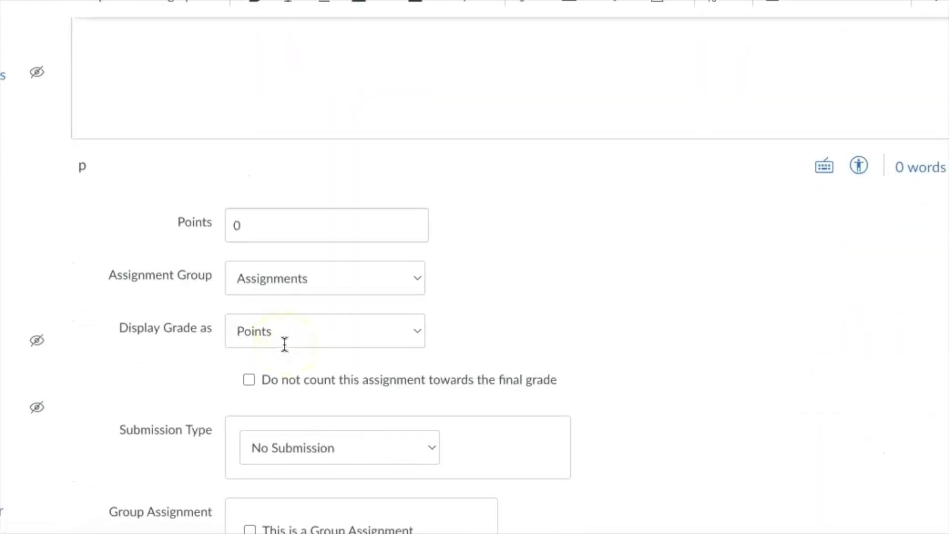
Step: Set submission type to Online with Text Entry and choose Turnitin for plagiarism review
scroll("down", 3)
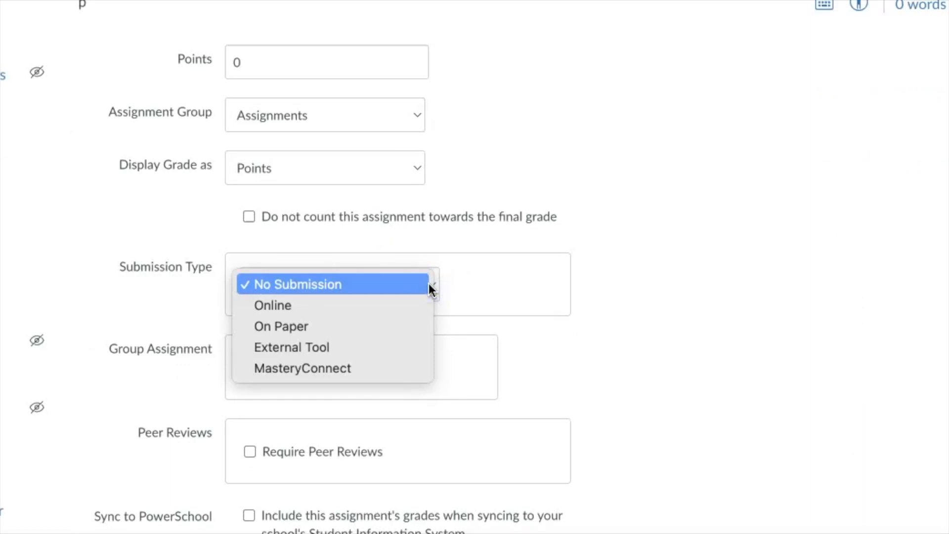
mouse_move(273, 306)
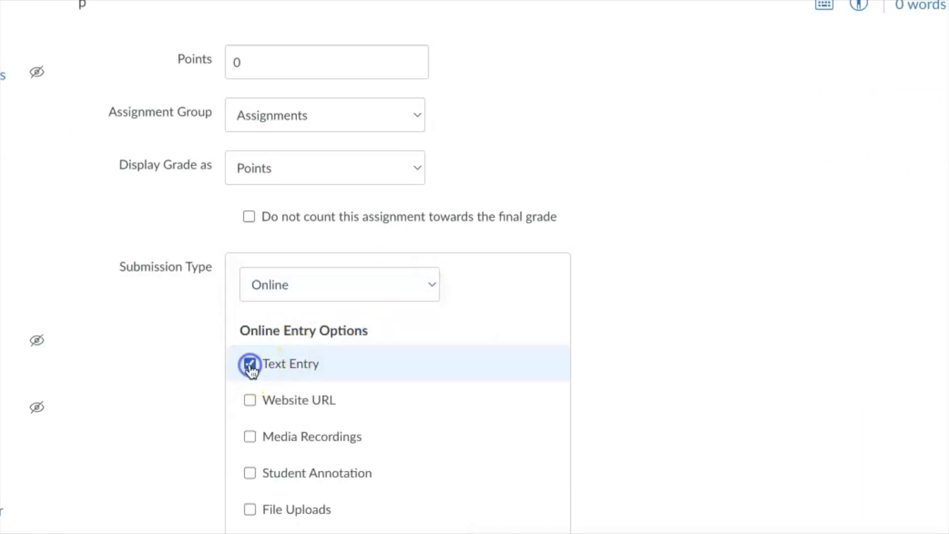
scroll("down", 3)
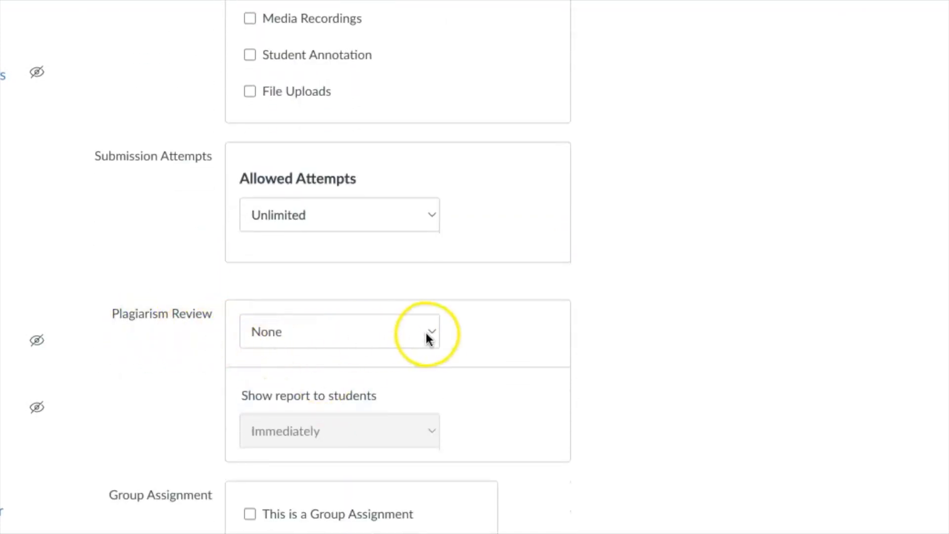
left_click(339, 331)
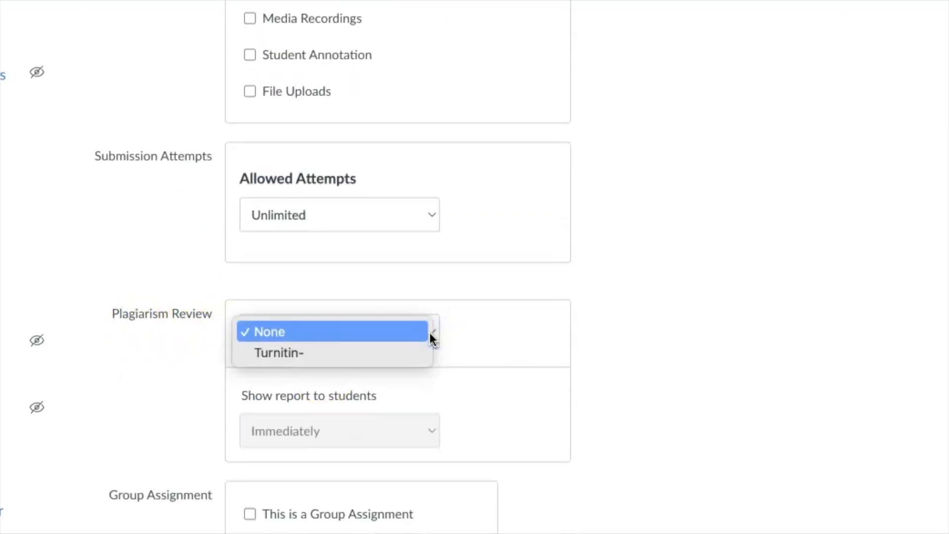
left_click(279, 353)
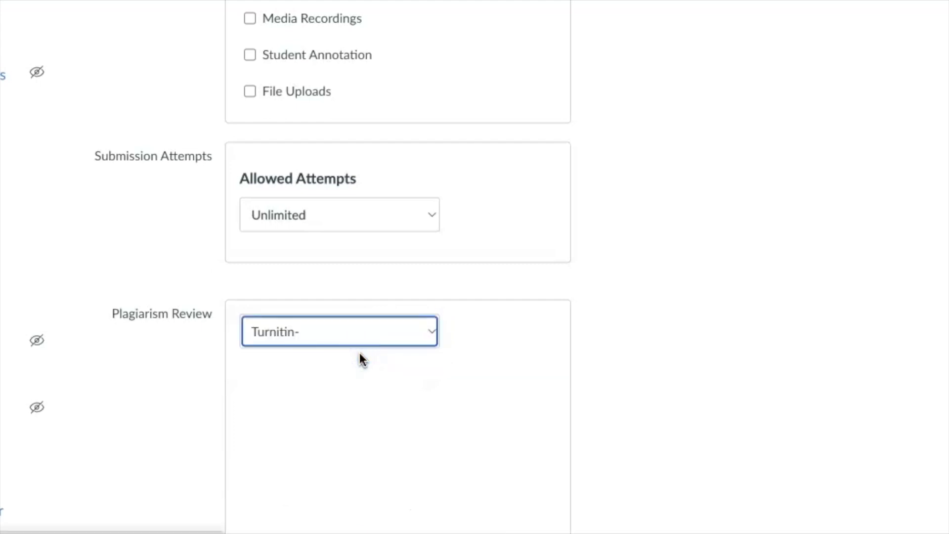
Step: Leave the standard repository and all comparison sources, and show reports to students Immediately
left_click(339, 331)
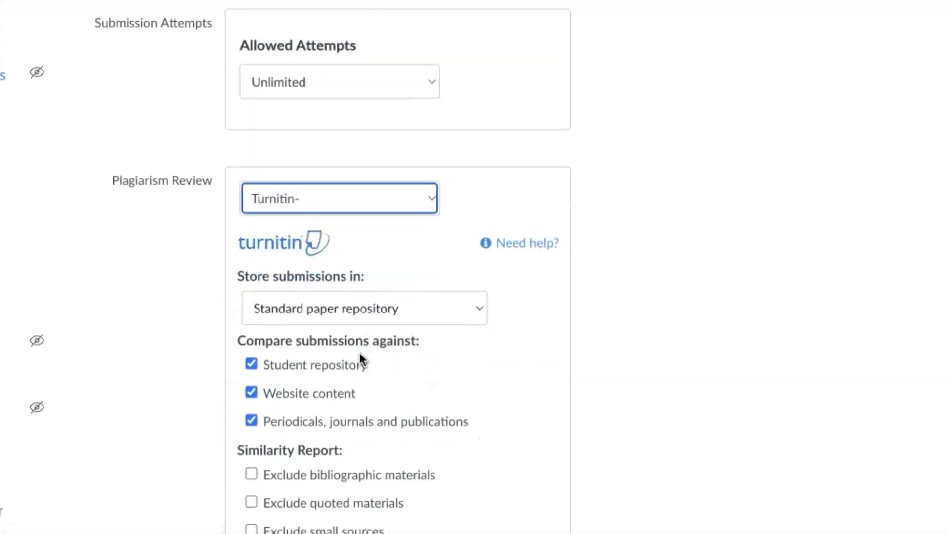
scroll("down", 3)
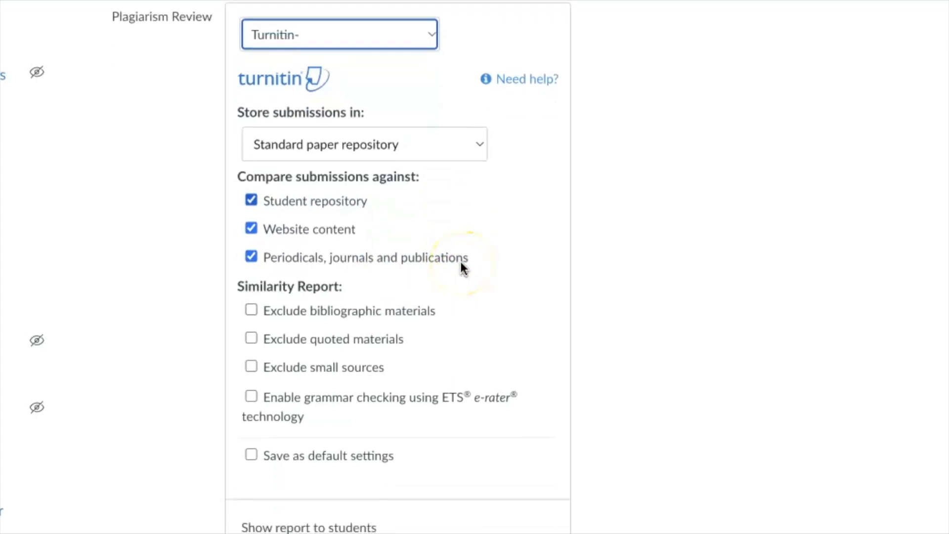
mouse_move(465, 338)
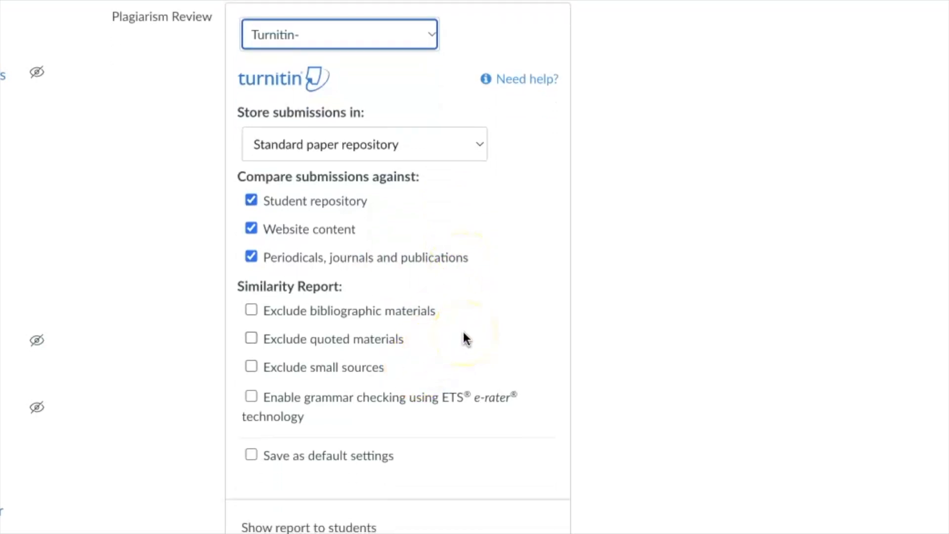
scroll("down", 3)
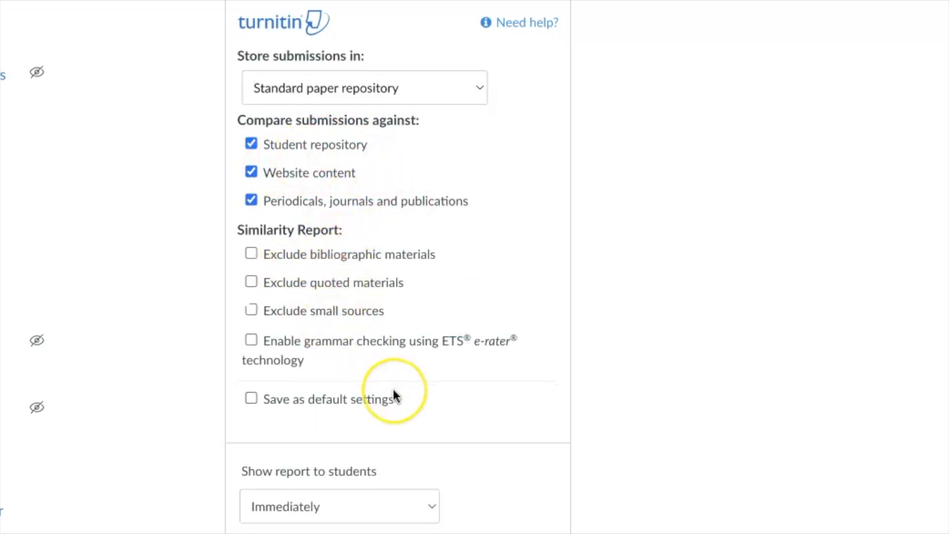
scroll("down", 3)
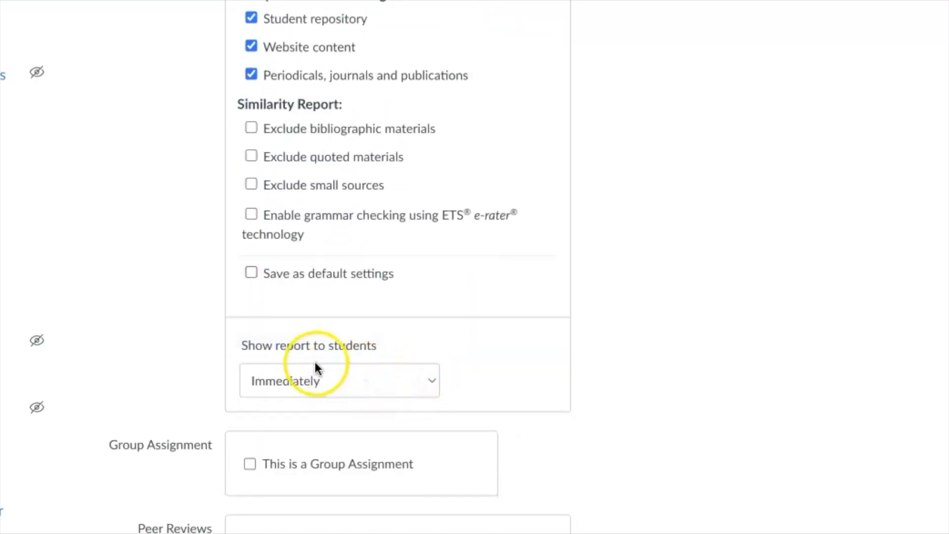
left_click(339, 380)
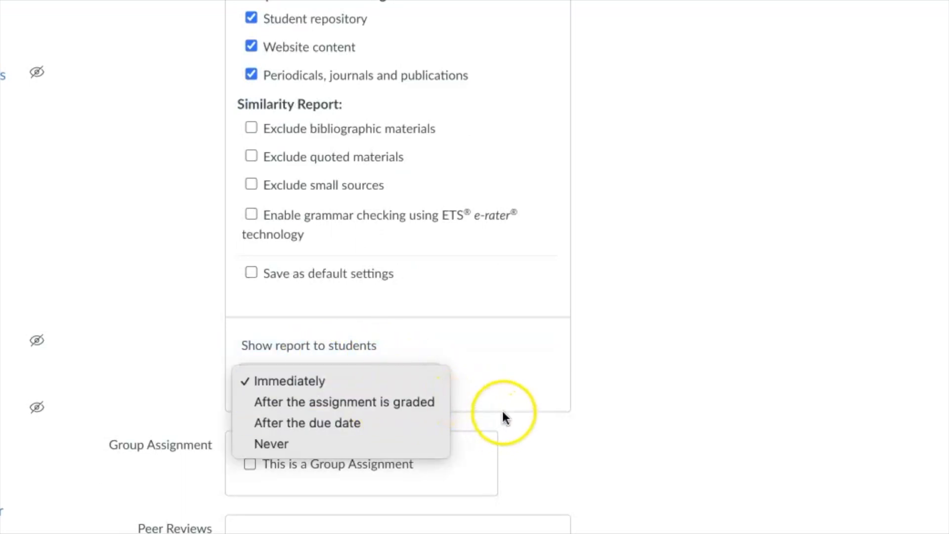
left_click(288, 381)
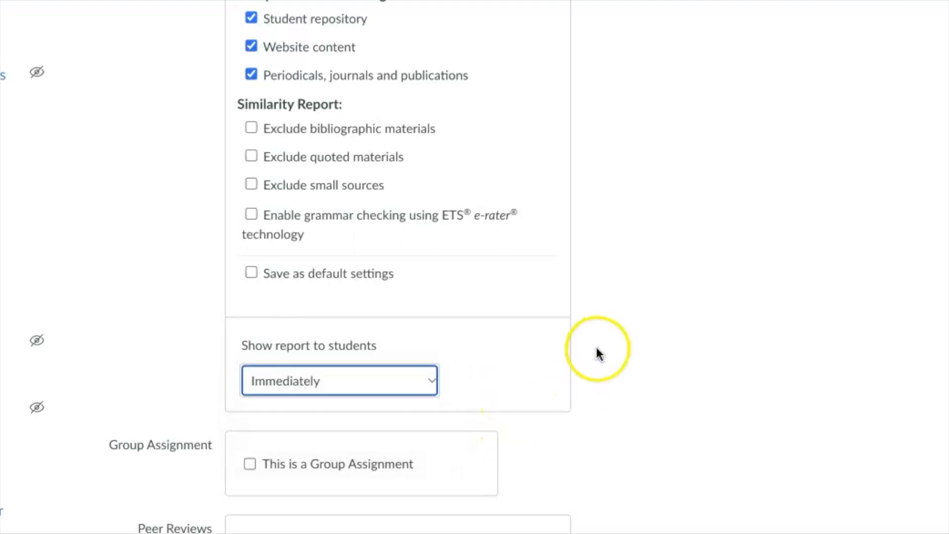
mouse_move(517, 384)
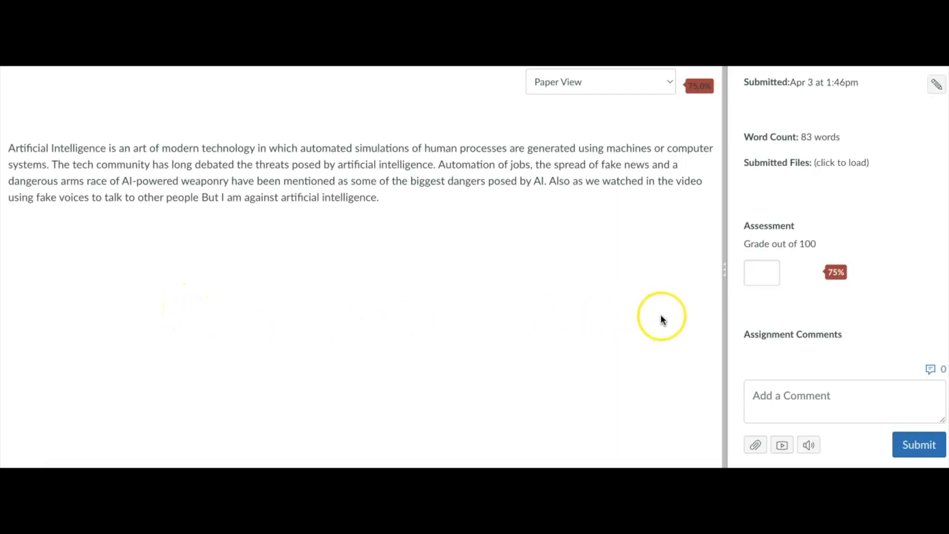
mouse_move(841, 297)
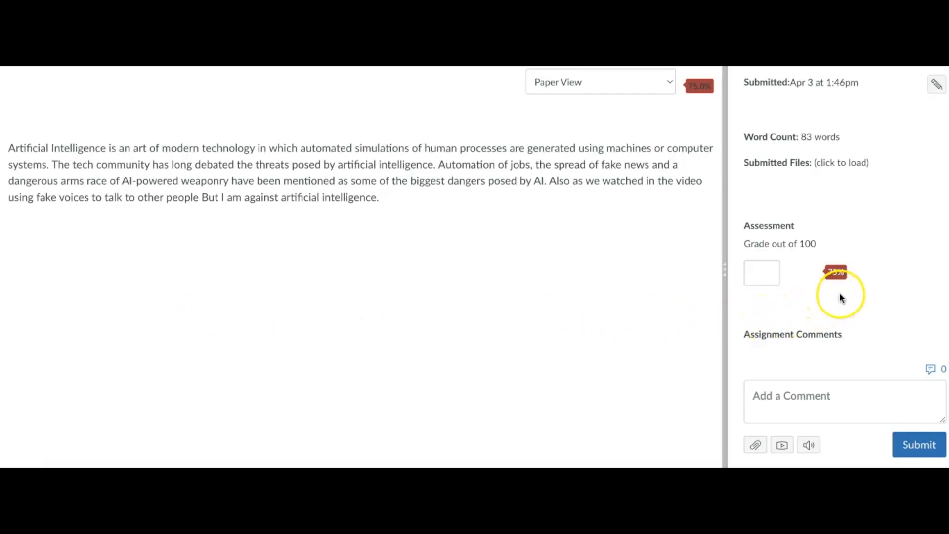
mouse_move(690, 285)
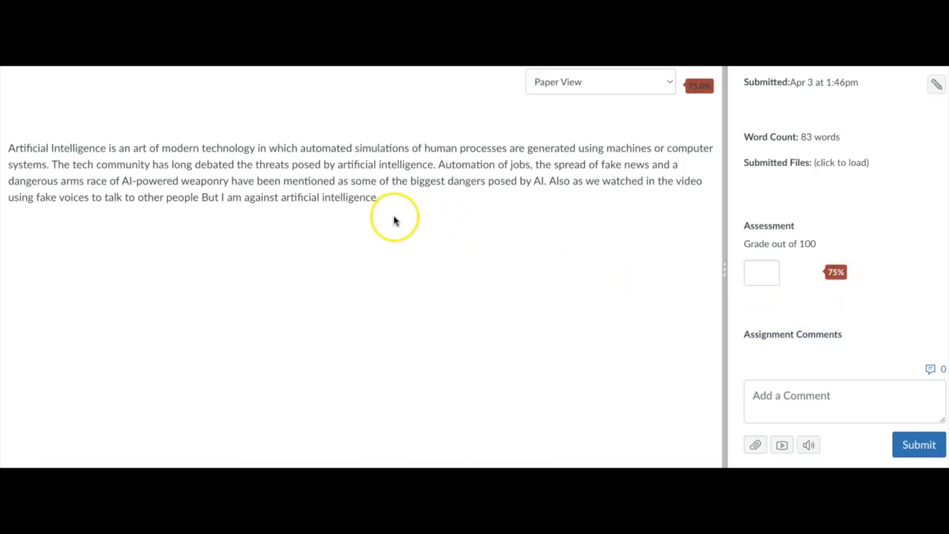
mouse_move(424, 210)
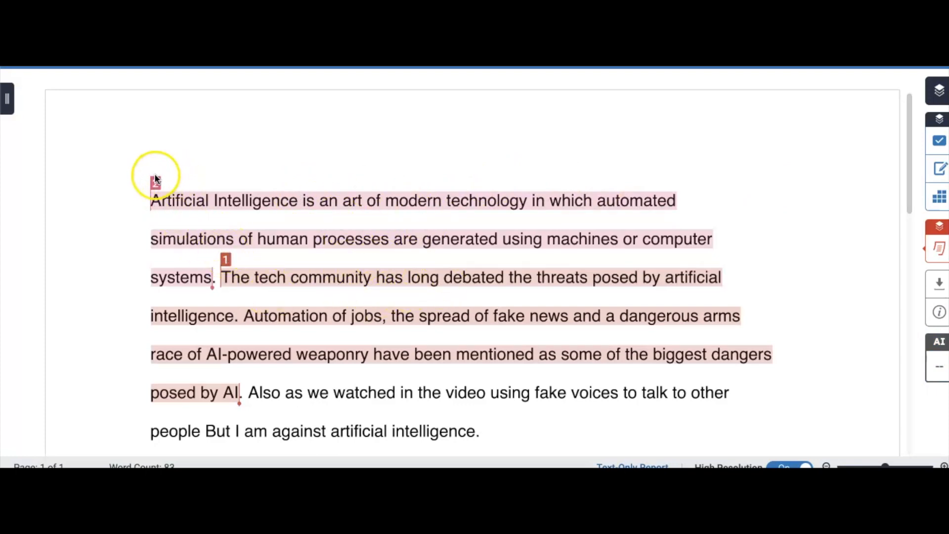
Step: Reveal the jaroeducation.com internet source matching the essay's highlighted opening sentence
left_click(156, 185)
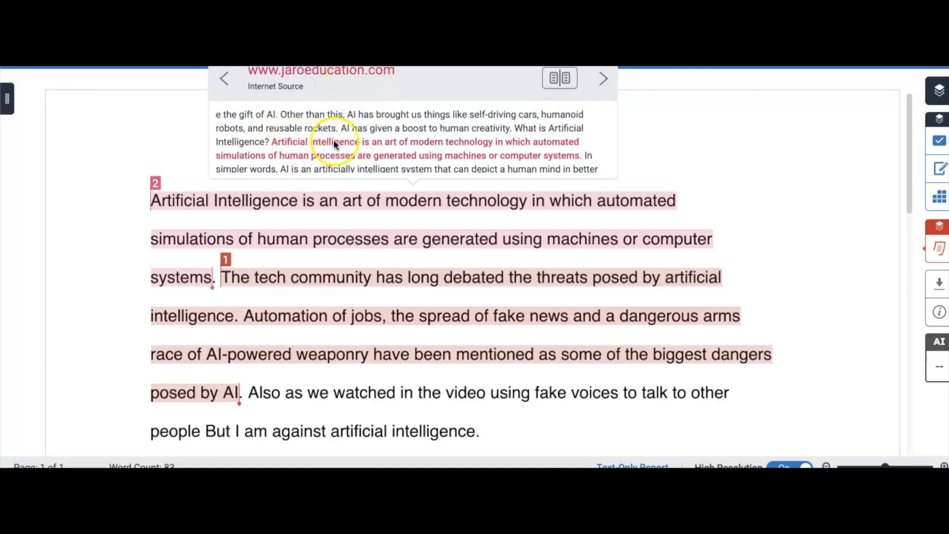
mouse_move(307, 234)
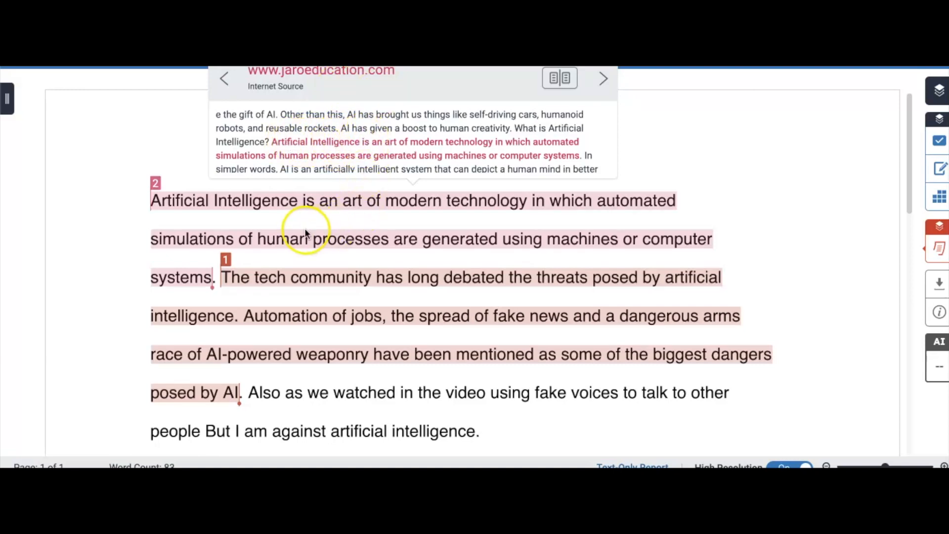
mouse_move(245, 251)
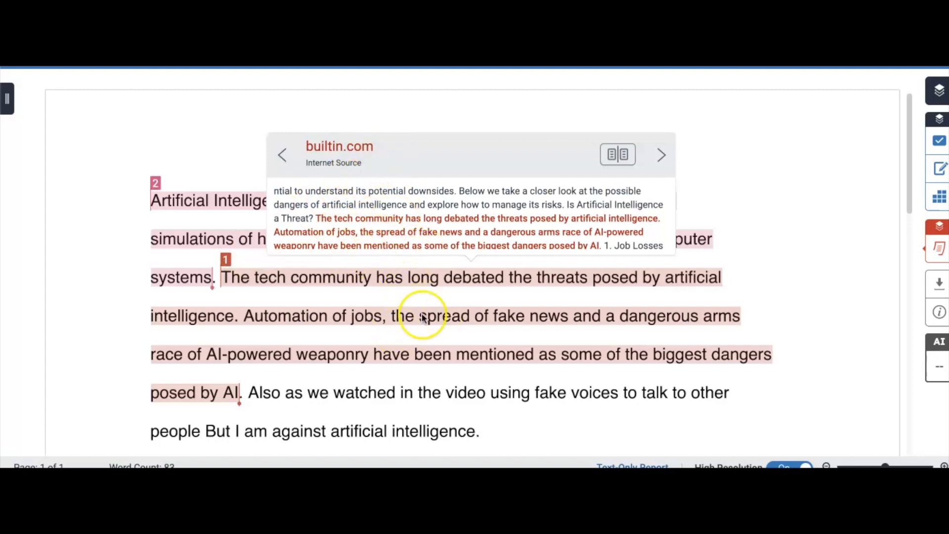
mouse_move(651, 306)
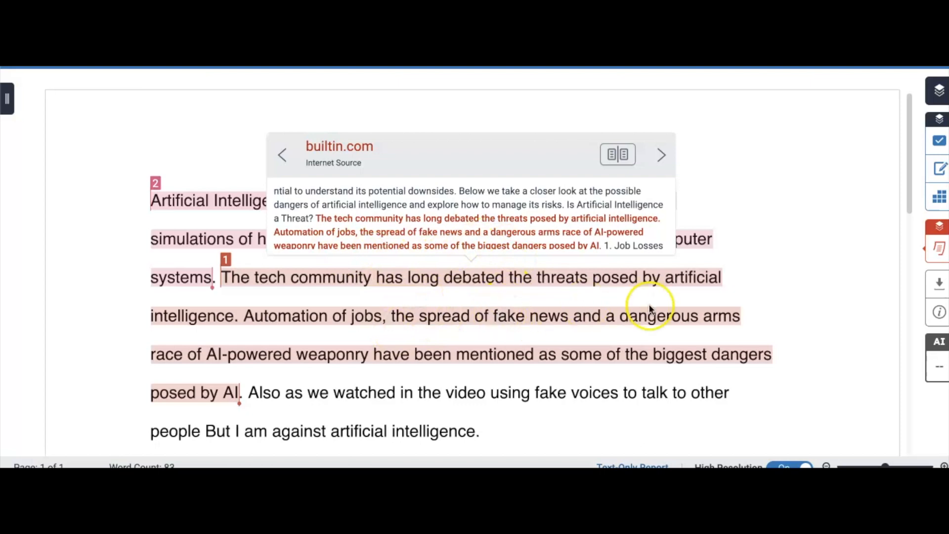